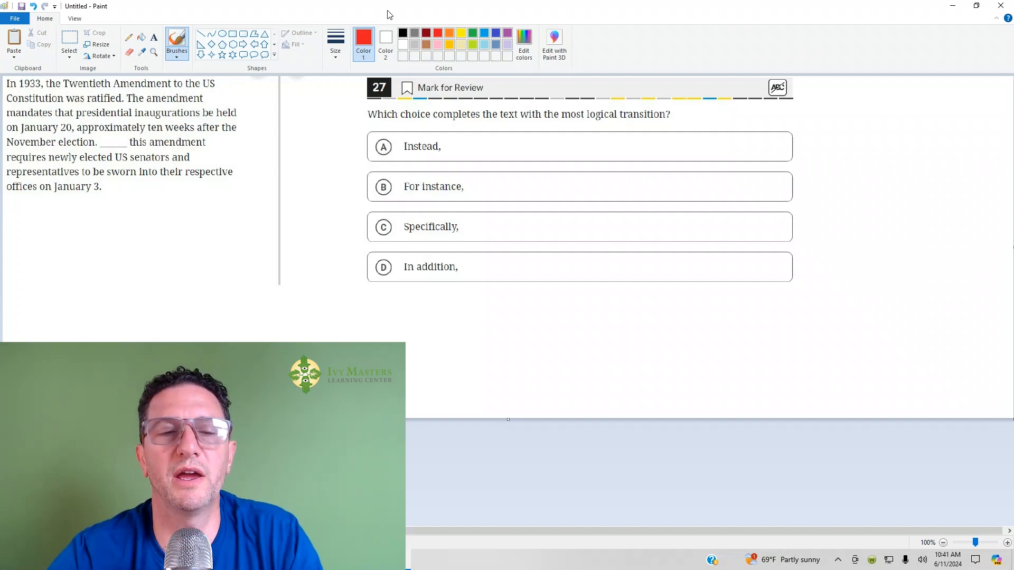
mouse_move(581, 137)
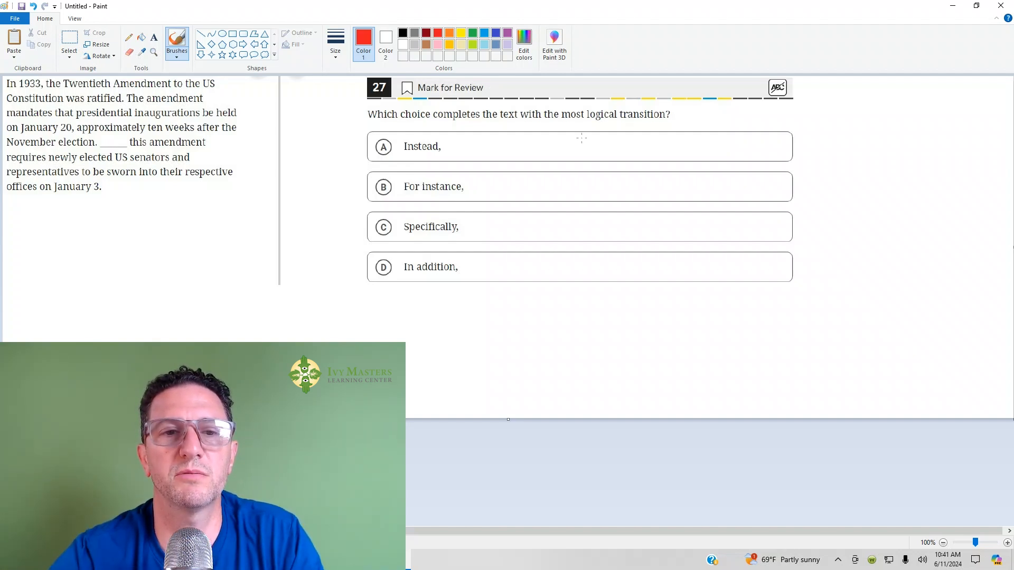